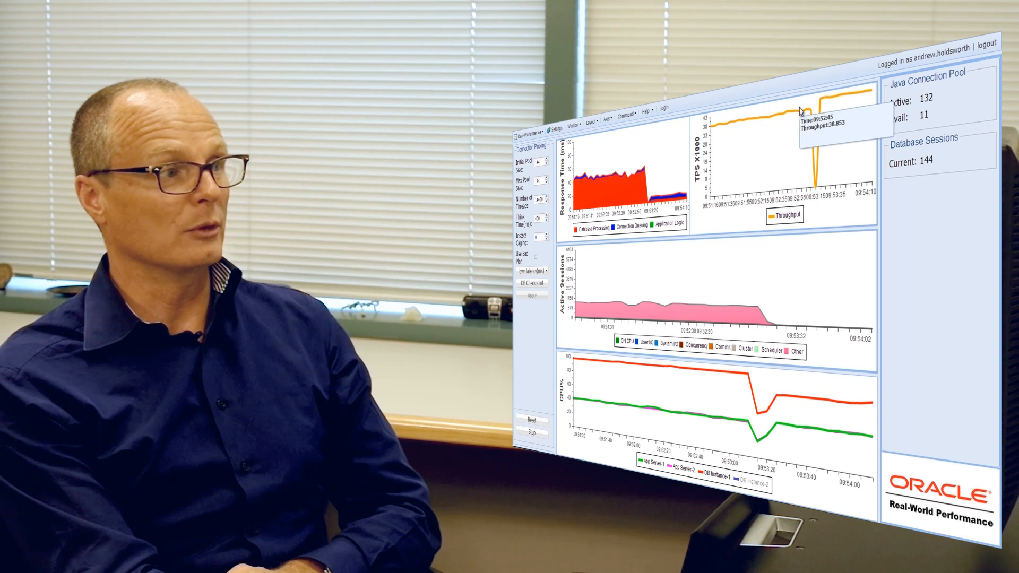
pyautogui.click(810, 103)
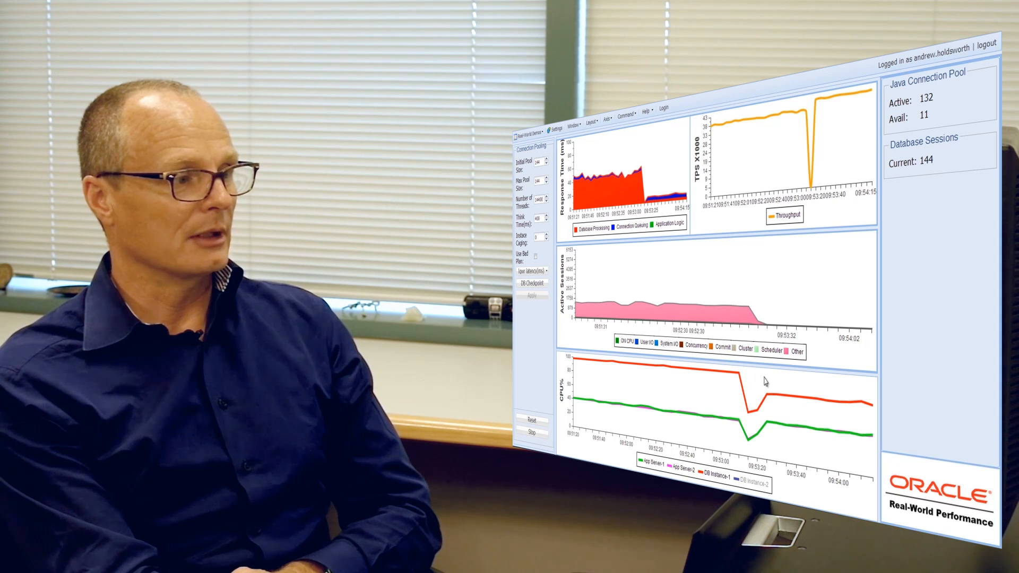
pyautogui.moveTo(777, 388)
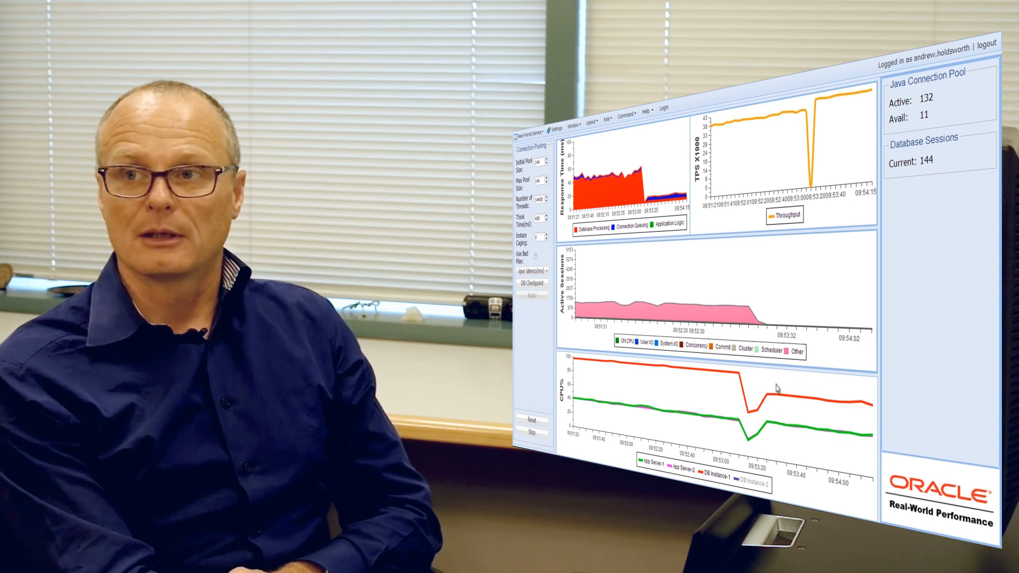